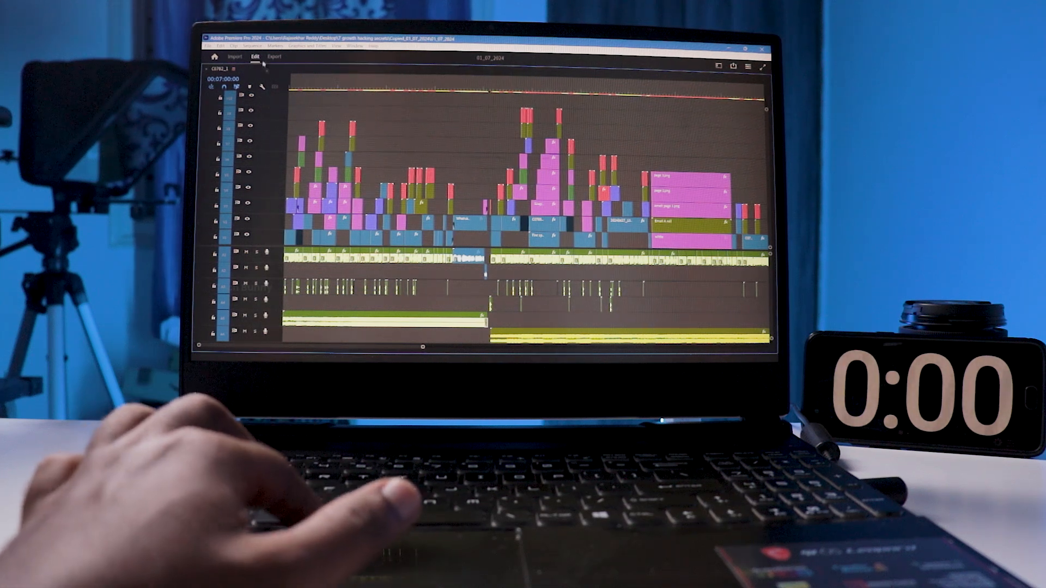
# Set the H.264 export range to Source In/Out, leaving it ready to start.
pyautogui.click(274, 56)
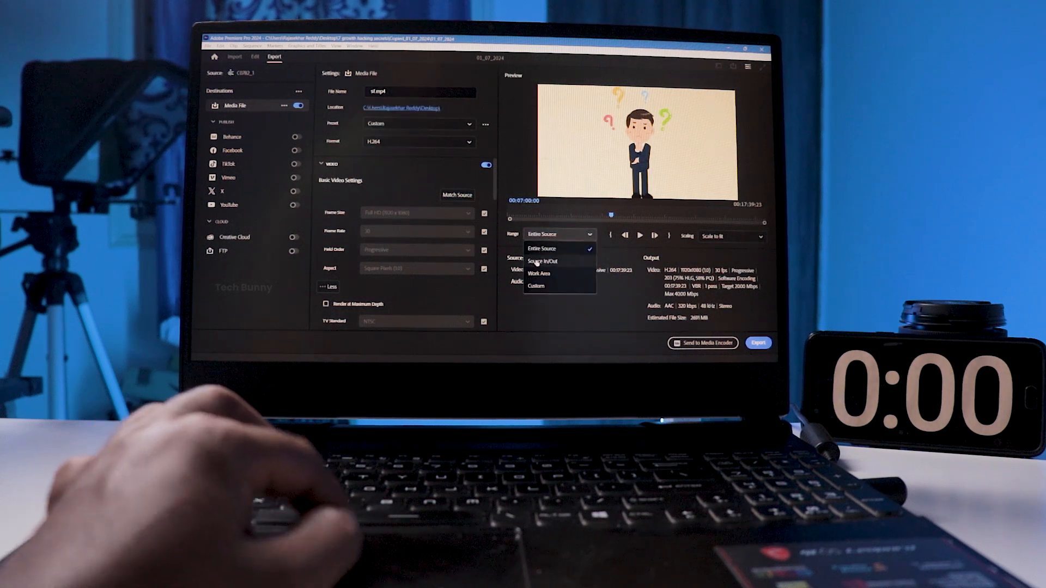
pyautogui.click(543, 261)
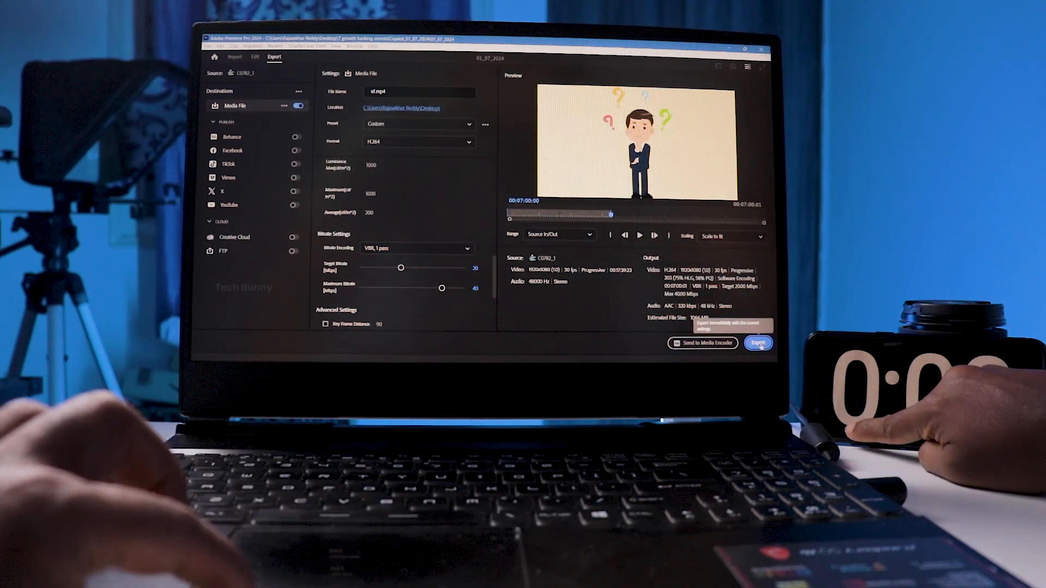
# Run the software-encoded export to completion and return to the timeline.
pyautogui.click(758, 344)
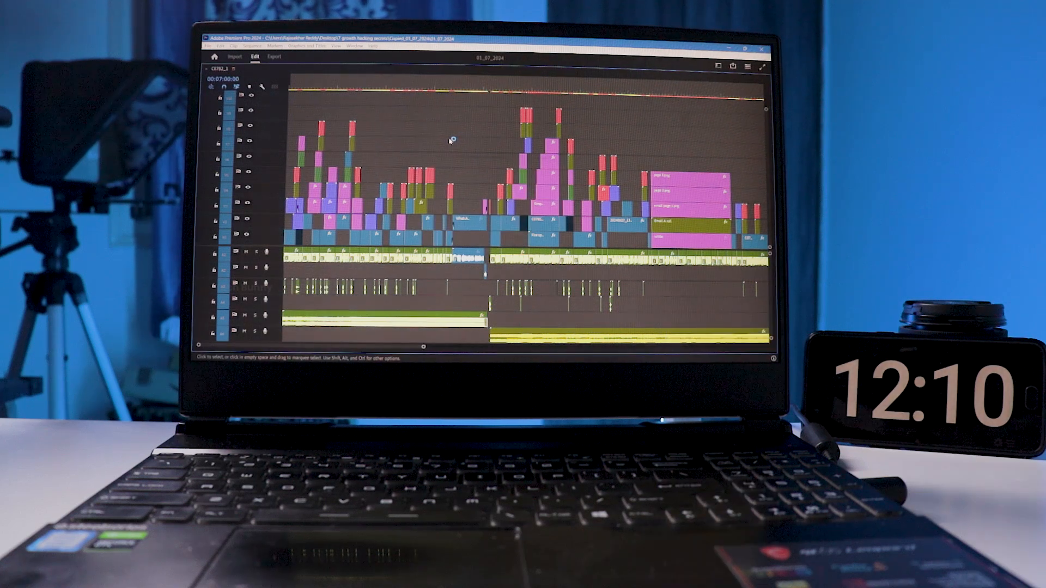
# Start a second export of the same sequence from the Export settings.
pyautogui.click(274, 55)
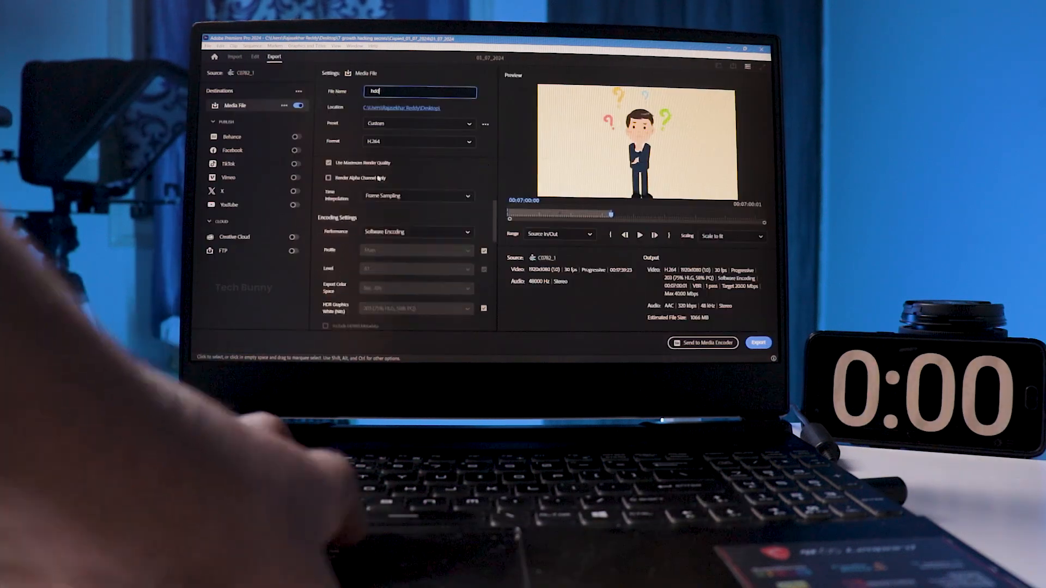
pyautogui.click(759, 344)
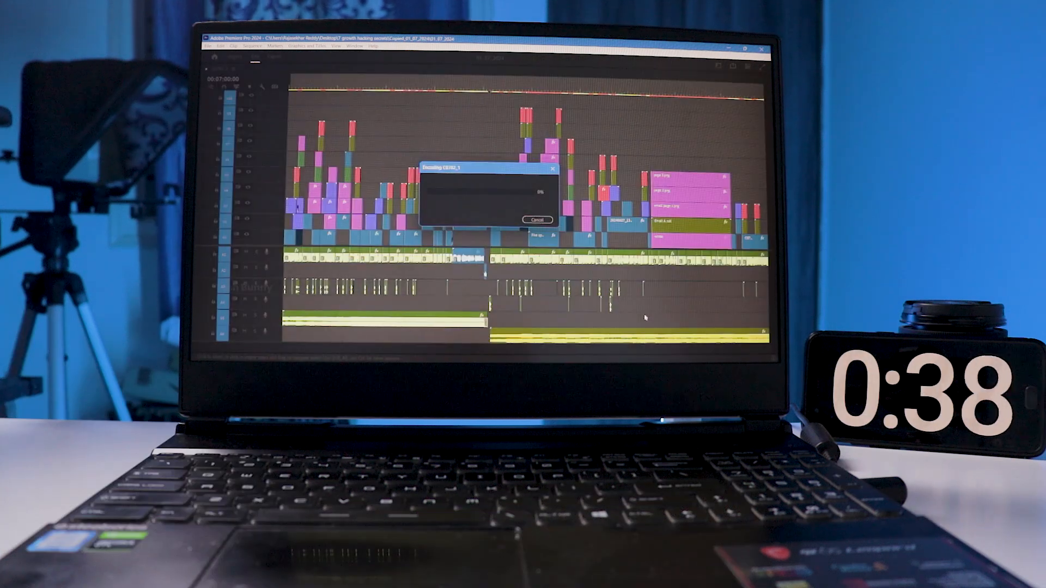